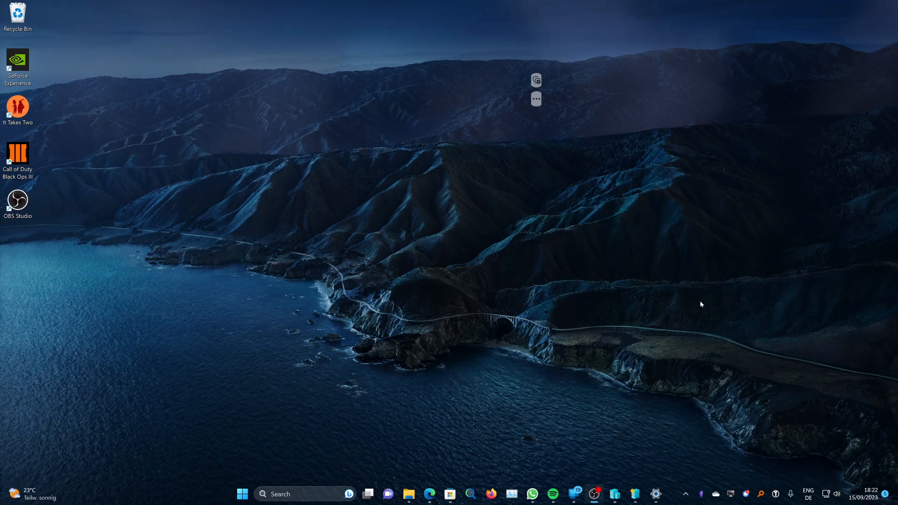
pyautogui.moveTo(706, 315)
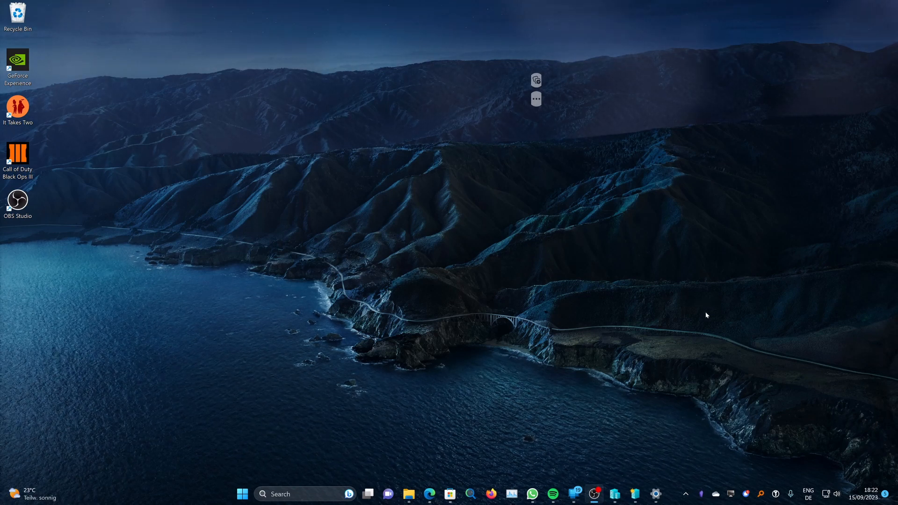
pyautogui.moveTo(681, 410)
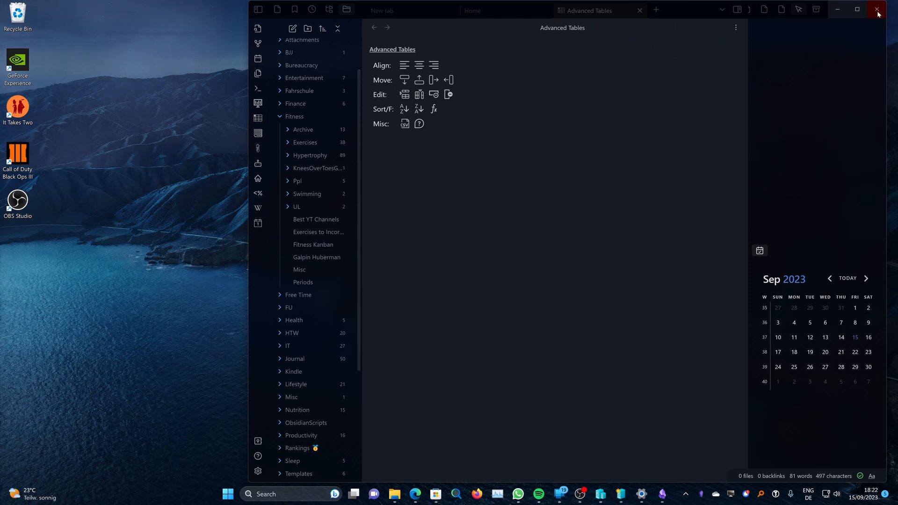
# - Close the Obsidian window so it can be relaunched from the taskbar
pyautogui.click(877, 9)
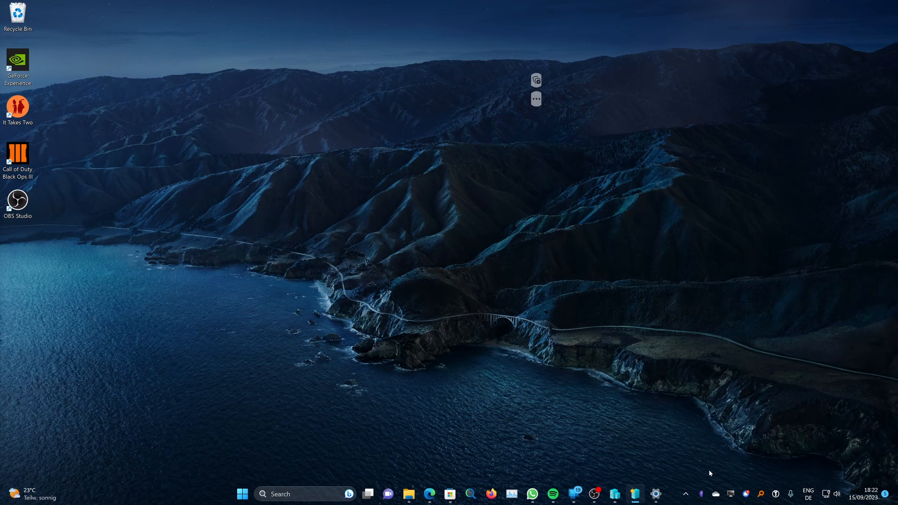
pyautogui.moveTo(702, 494)
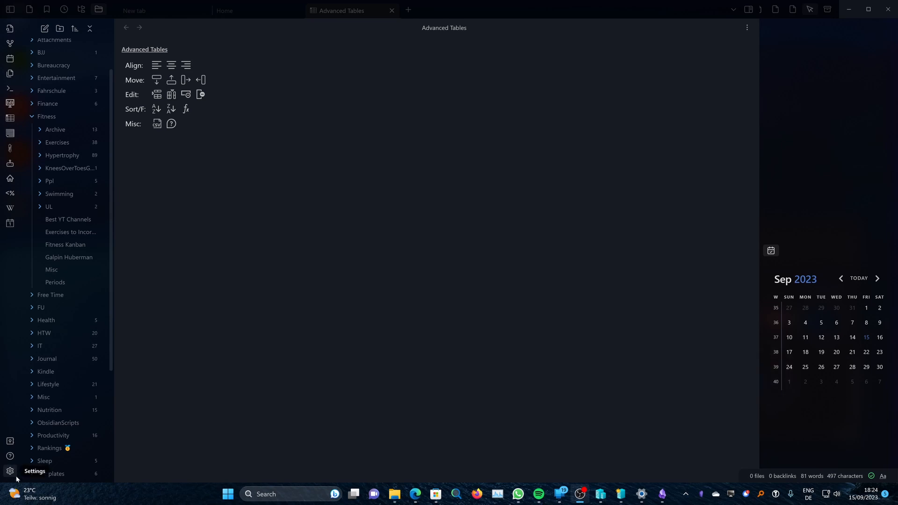
# - Bring up Obsidian's settings from the gear icon at the bottom-left
pyautogui.click(10, 472)
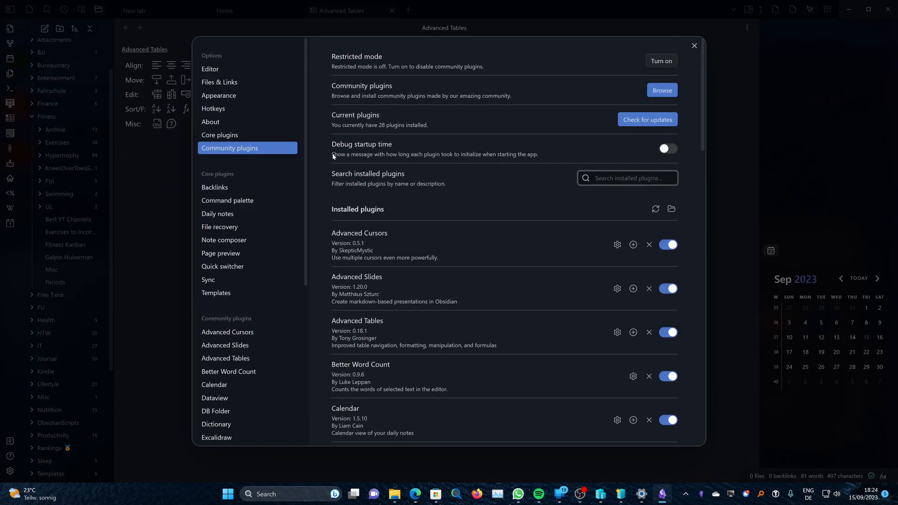
pyautogui.moveTo(246, 151)
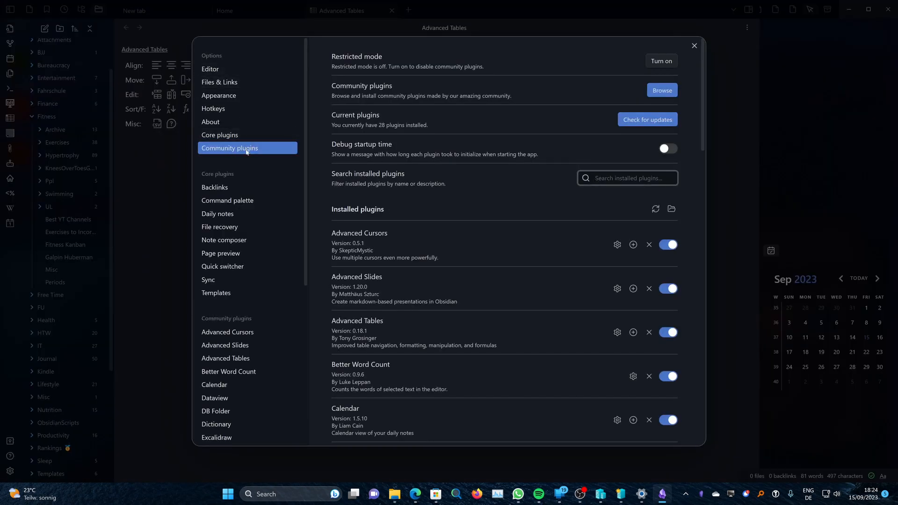
pyautogui.moveTo(369, 101)
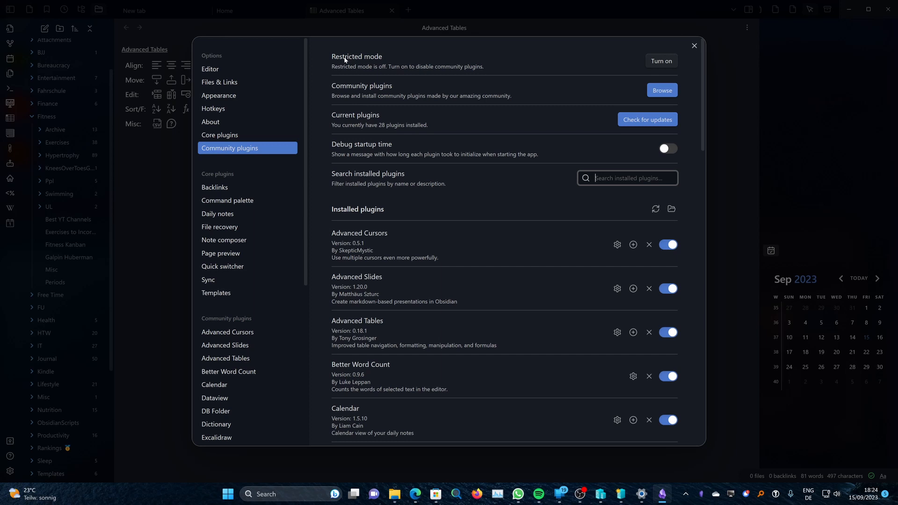
pyautogui.moveTo(410, 57)
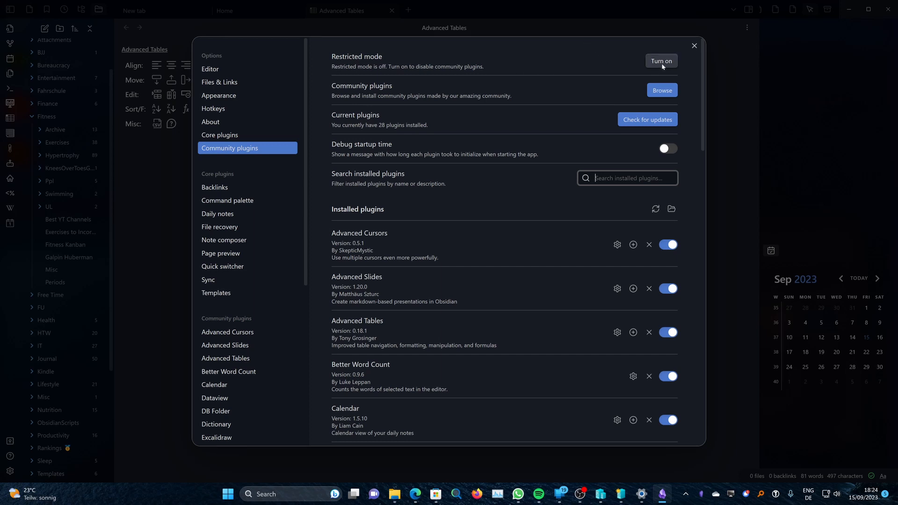
pyautogui.moveTo(517, 156)
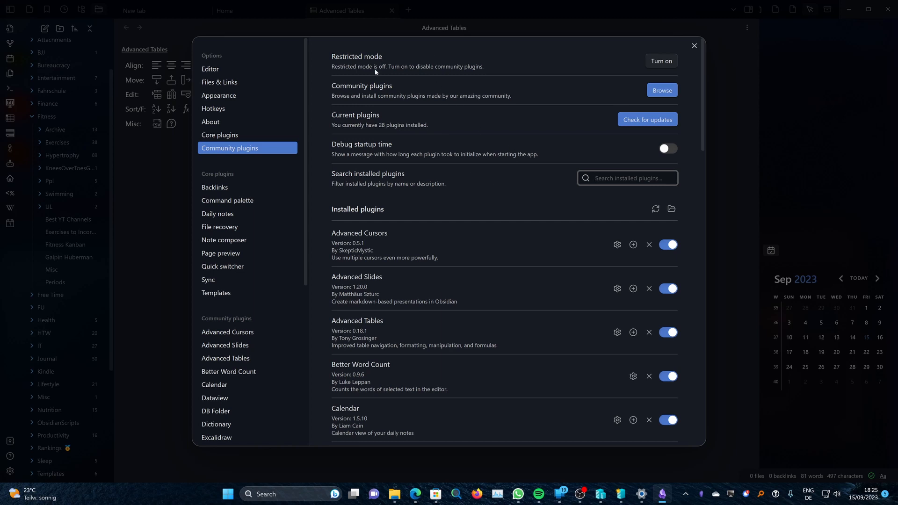
pyautogui.moveTo(378, 89)
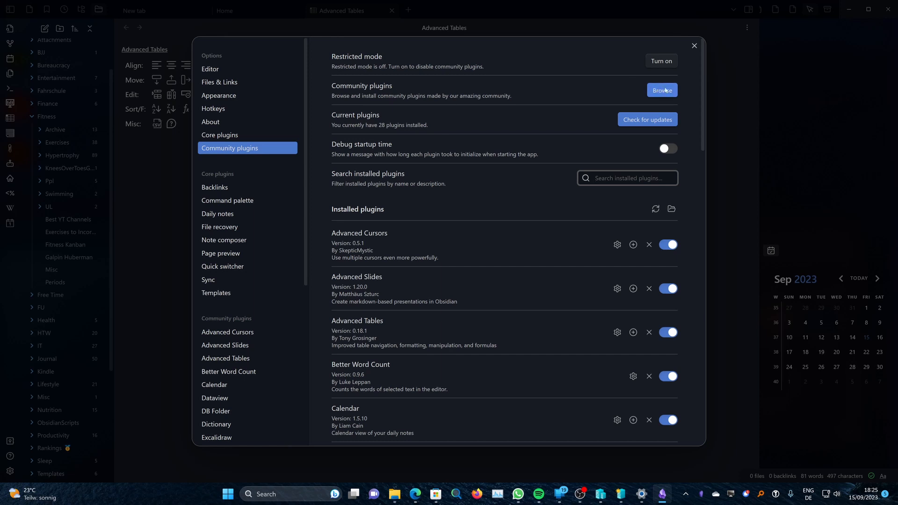
# - Search the community plugin browser for 'TRAY', finding the Tray plugin by dragonwocky
pyautogui.click(662, 90)
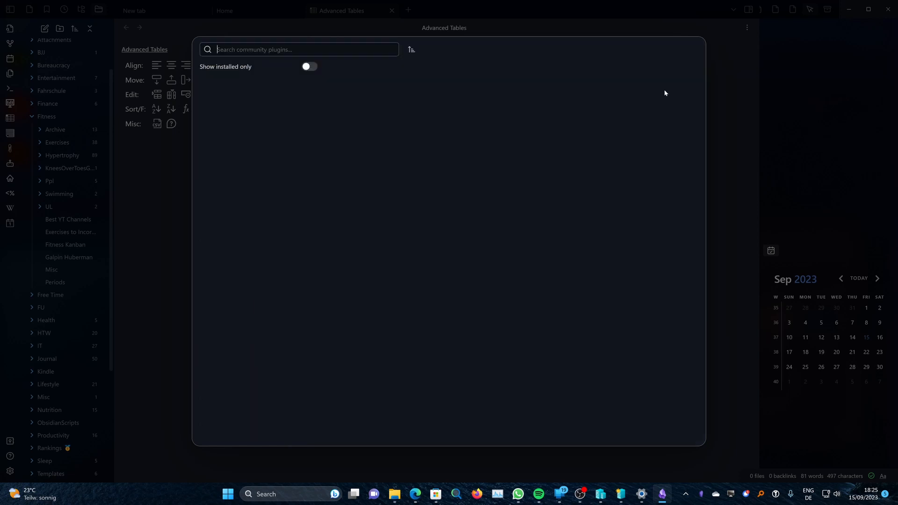
pyautogui.write('TRA')
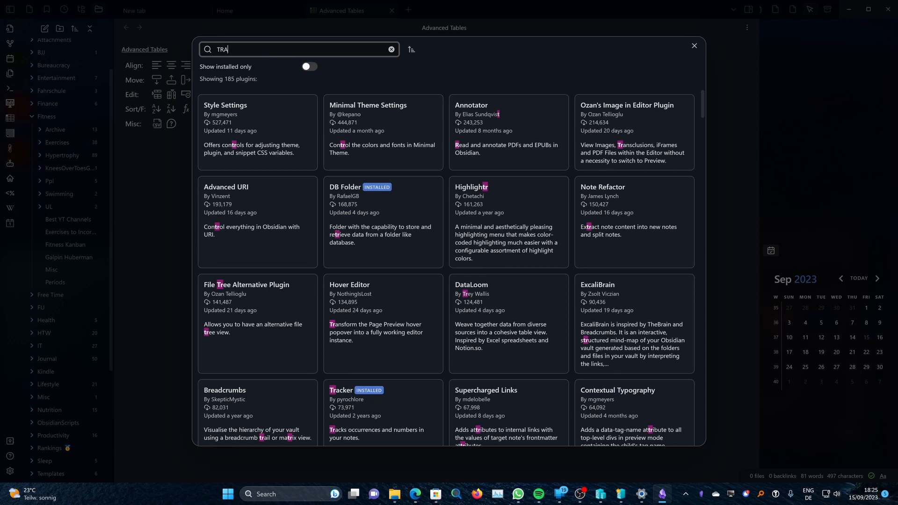
pyautogui.write('Y')
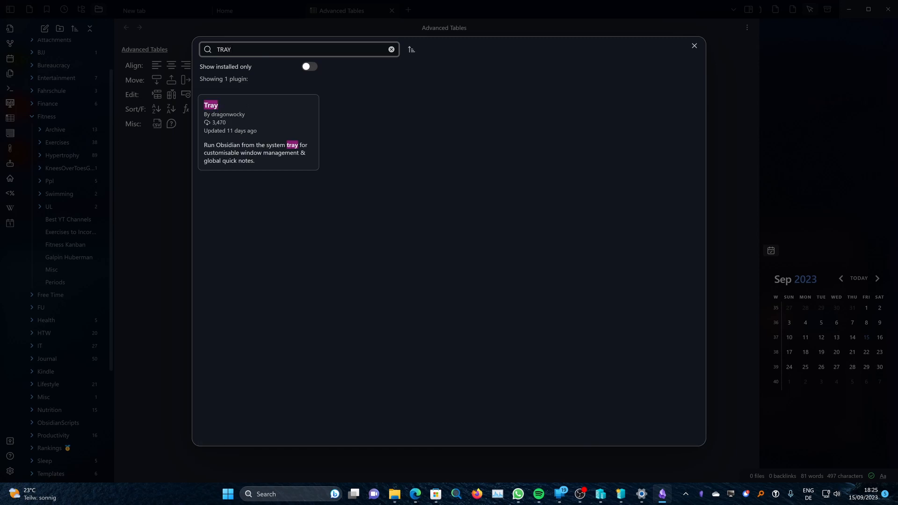
pyautogui.moveTo(257, 123)
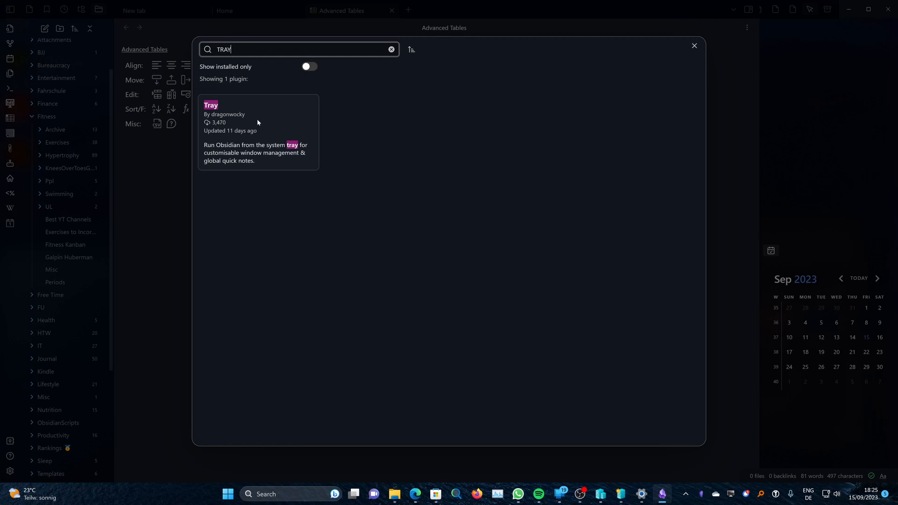
pyautogui.moveTo(236, 106)
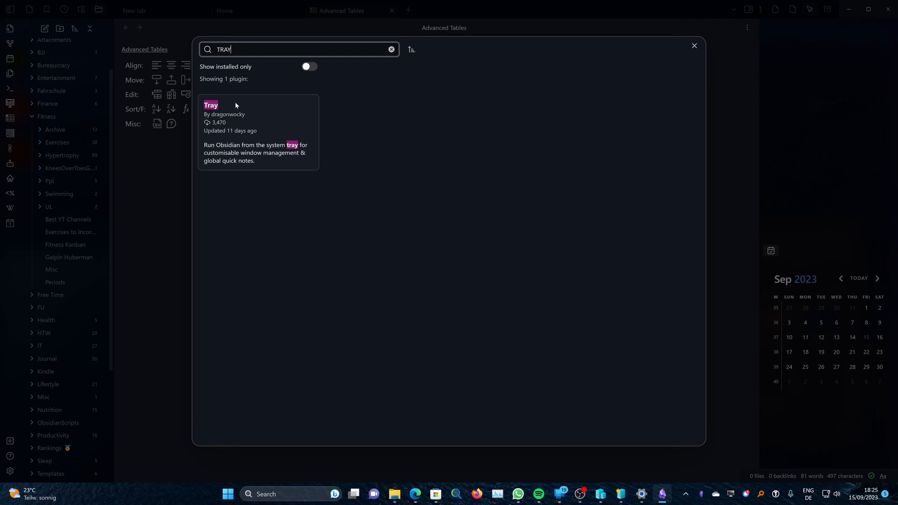
# - Install and enable the Tray plugin, then clear the search back to the full plugin list
pyautogui.click(258, 132)
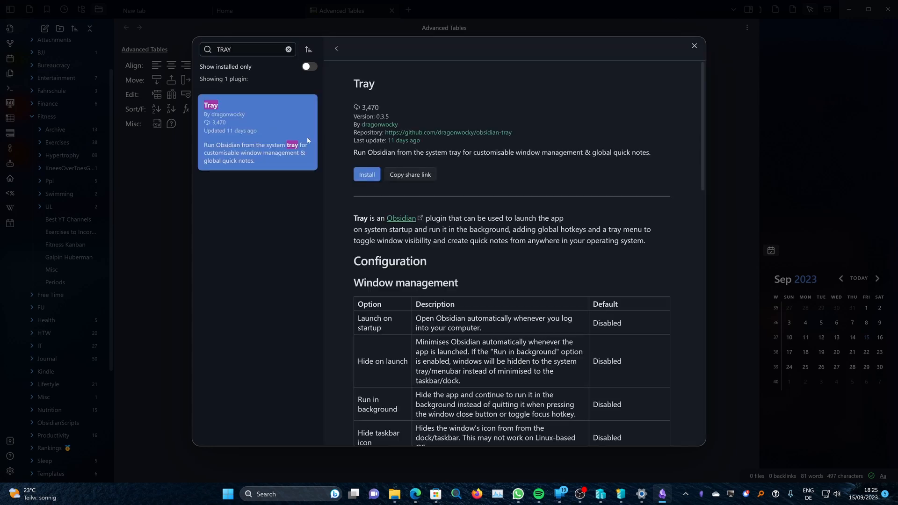
pyautogui.click(367, 174)
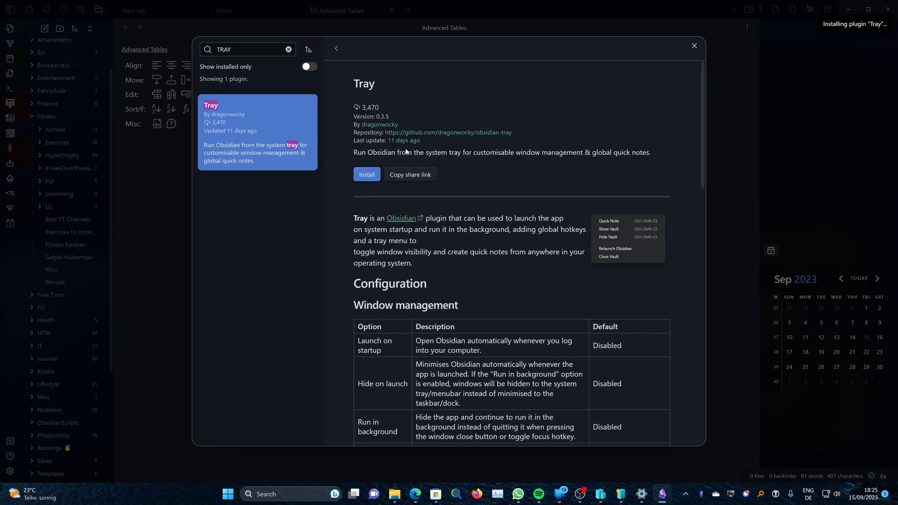
pyautogui.click(366, 174)
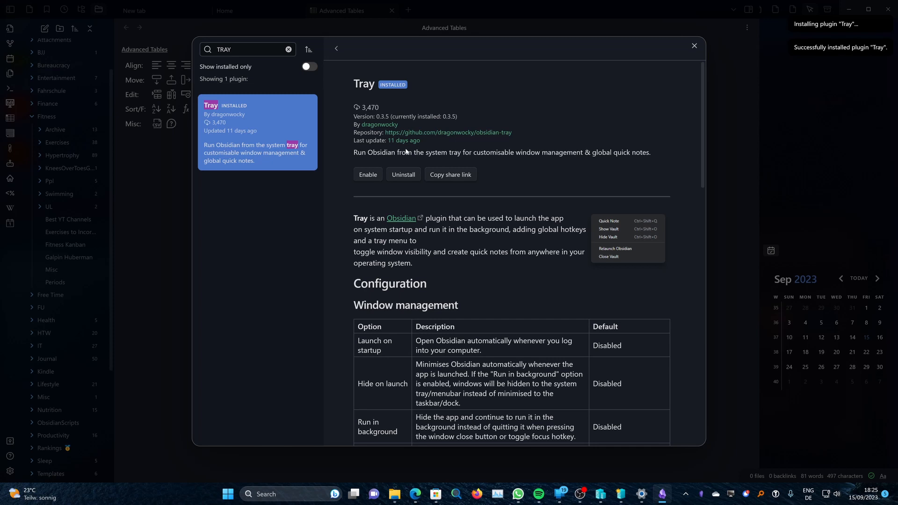
pyautogui.click(368, 175)
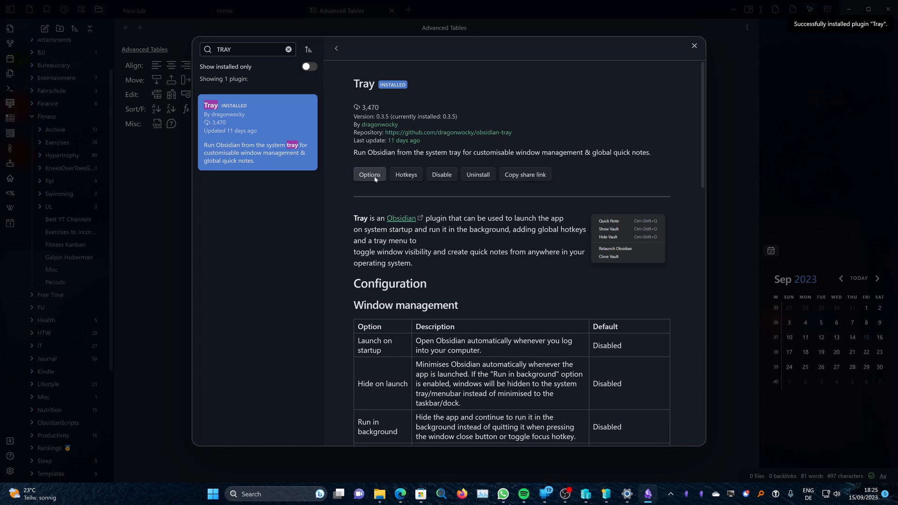
pyautogui.click(289, 49)
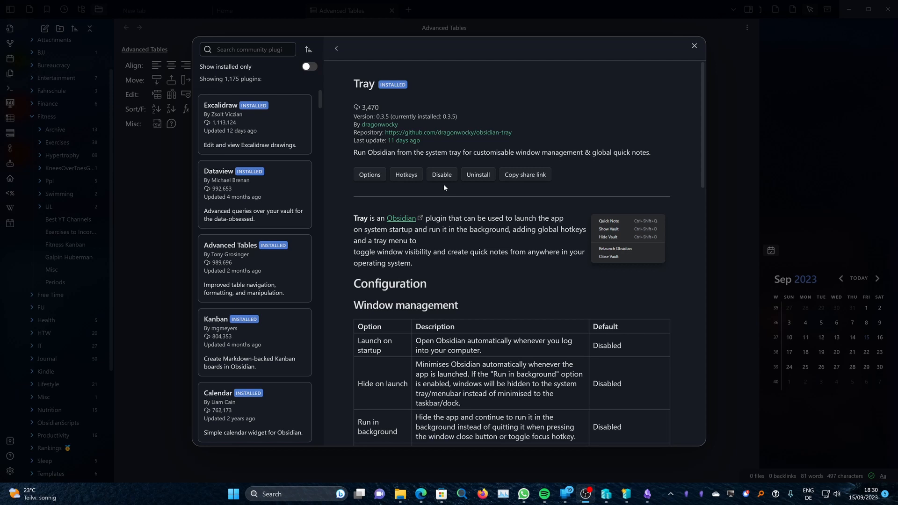
pyautogui.moveTo(377, 196)
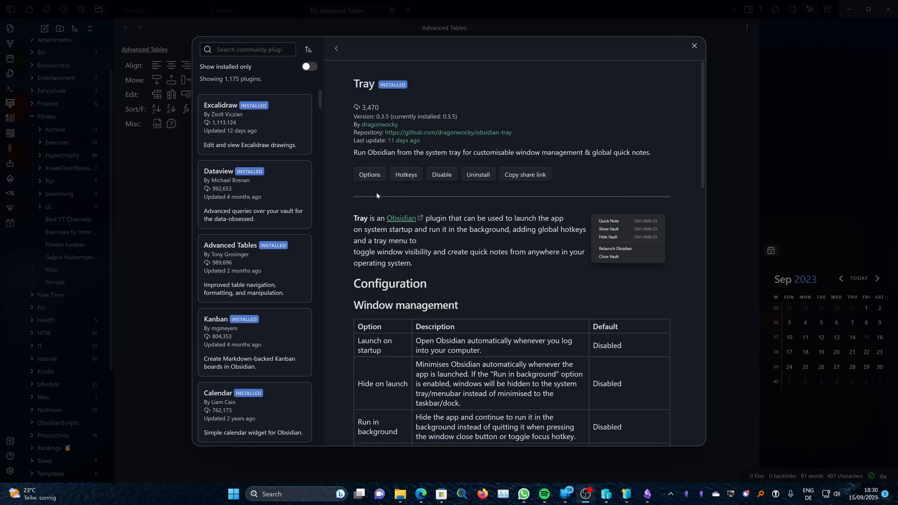
# - Go to the Tray plugin's options to configure its startup and background behaviour
pyautogui.click(369, 174)
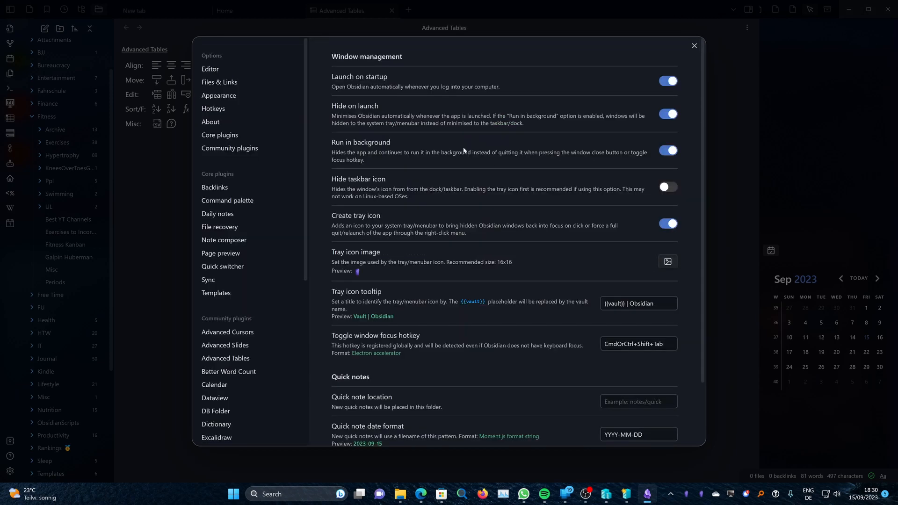
pyautogui.moveTo(424, 170)
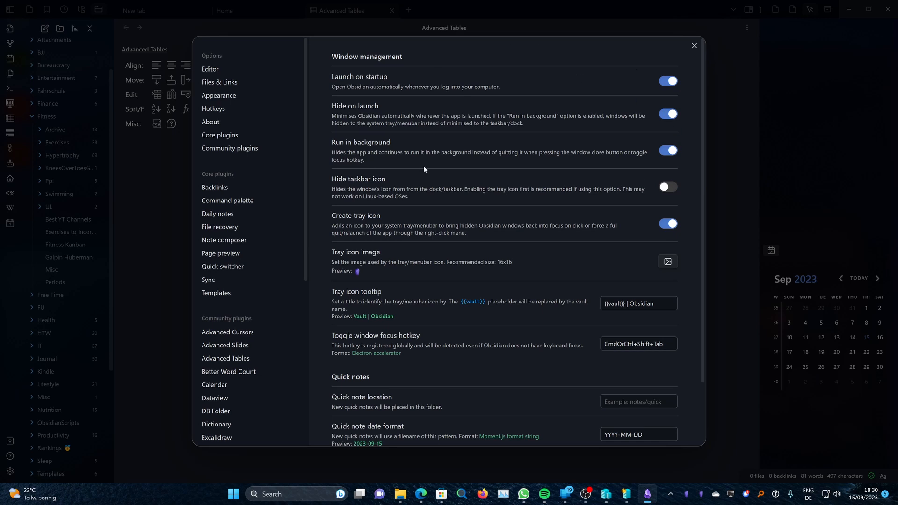
pyautogui.moveTo(471, 146)
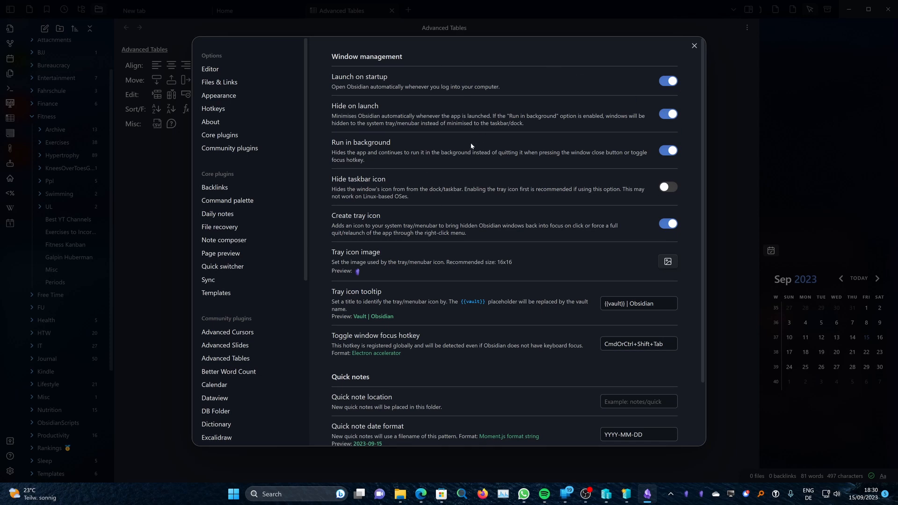
pyautogui.moveTo(382, 129)
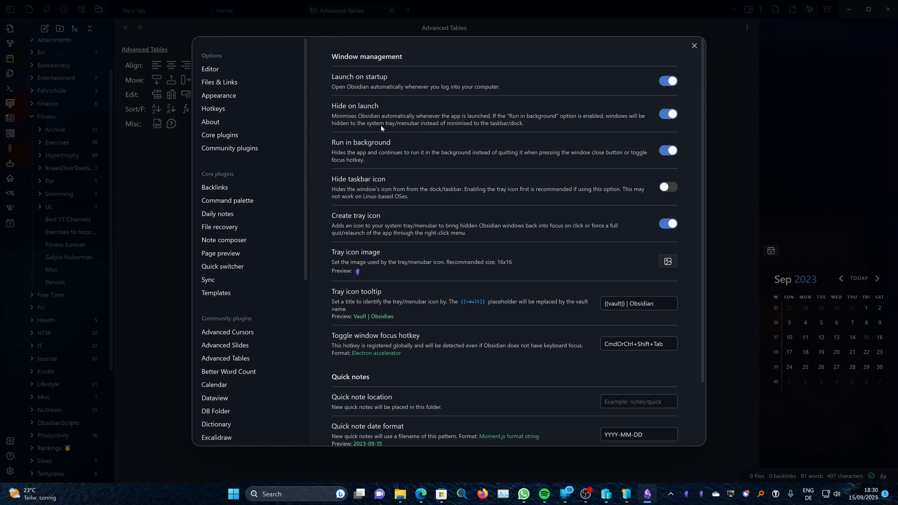
pyautogui.moveTo(403, 92)
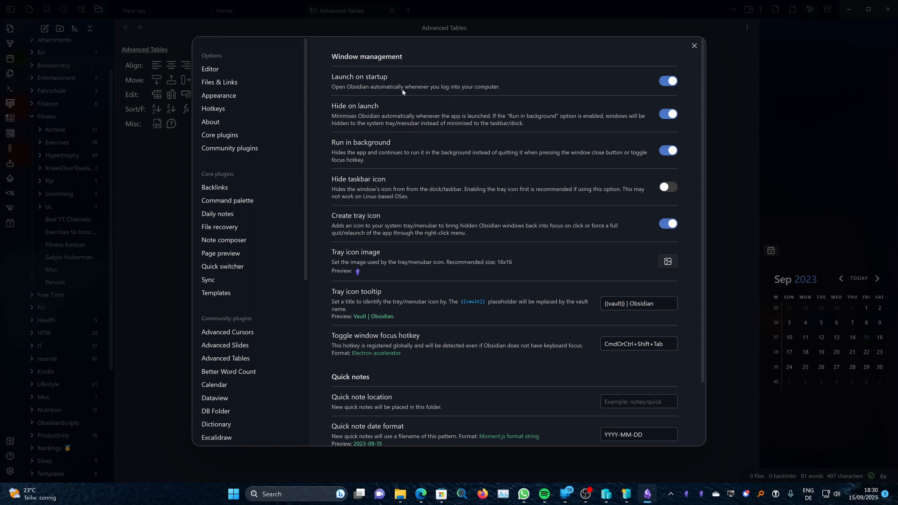
pyautogui.moveTo(422, 128)
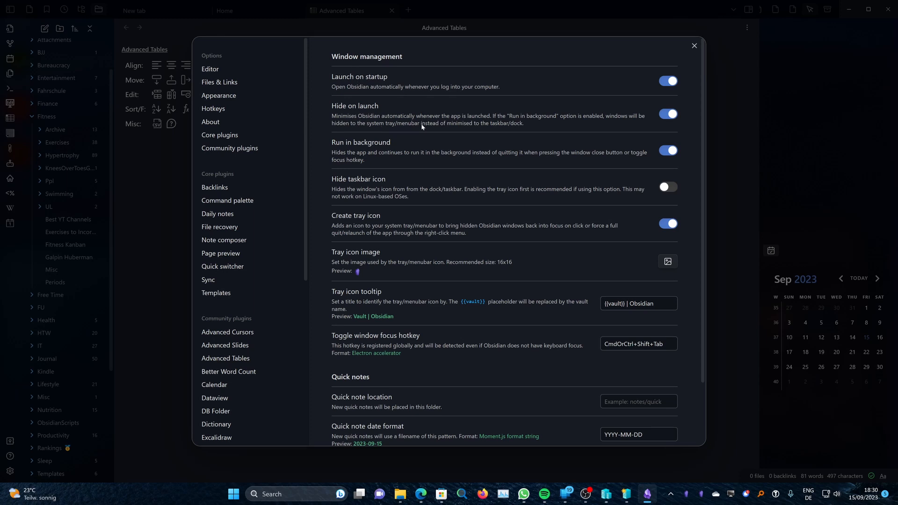
pyautogui.moveTo(596, 162)
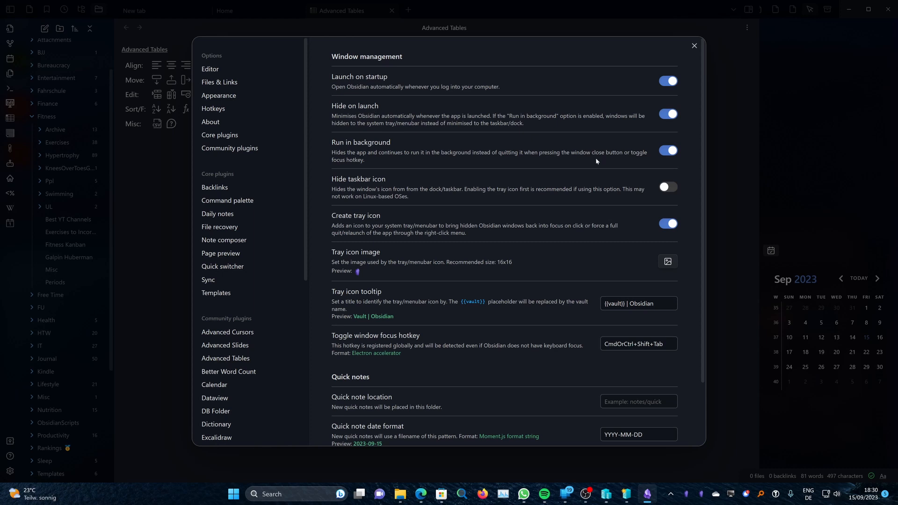
pyautogui.moveTo(801, 466)
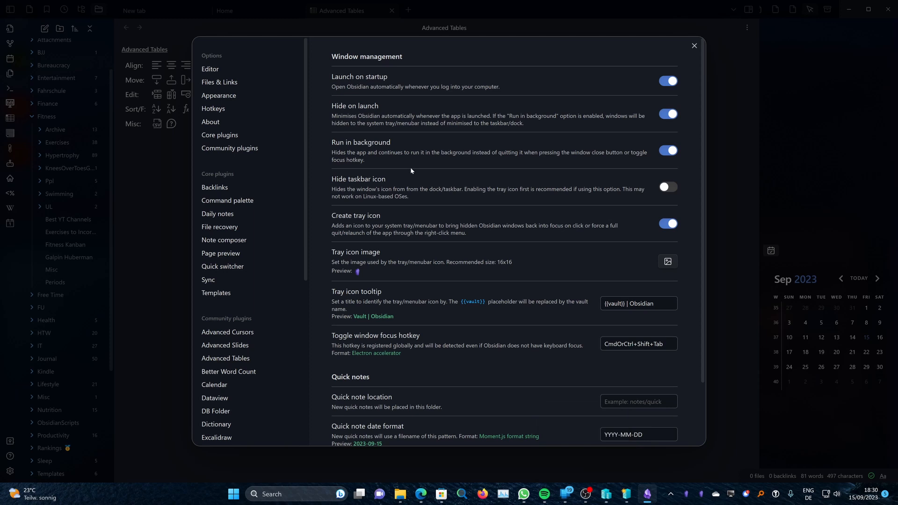
pyautogui.moveTo(359, 153)
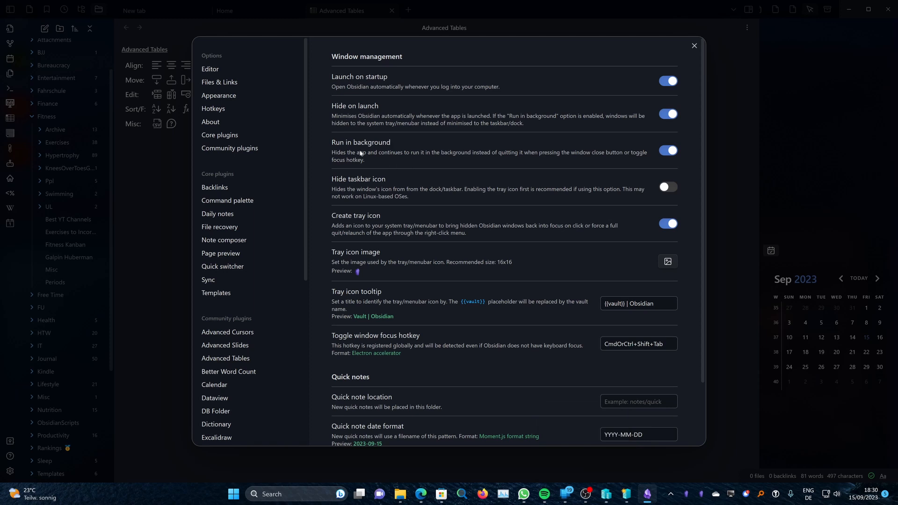
pyautogui.moveTo(858, 5)
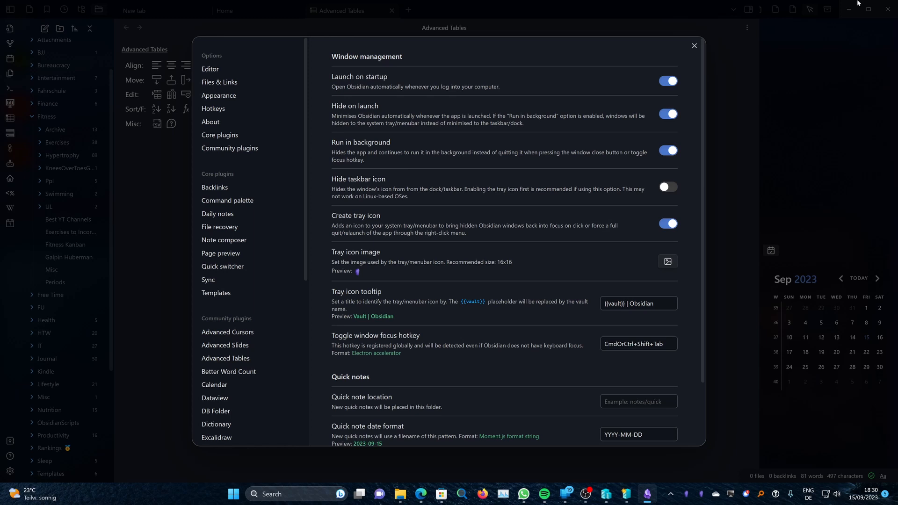
pyautogui.moveTo(759, 46)
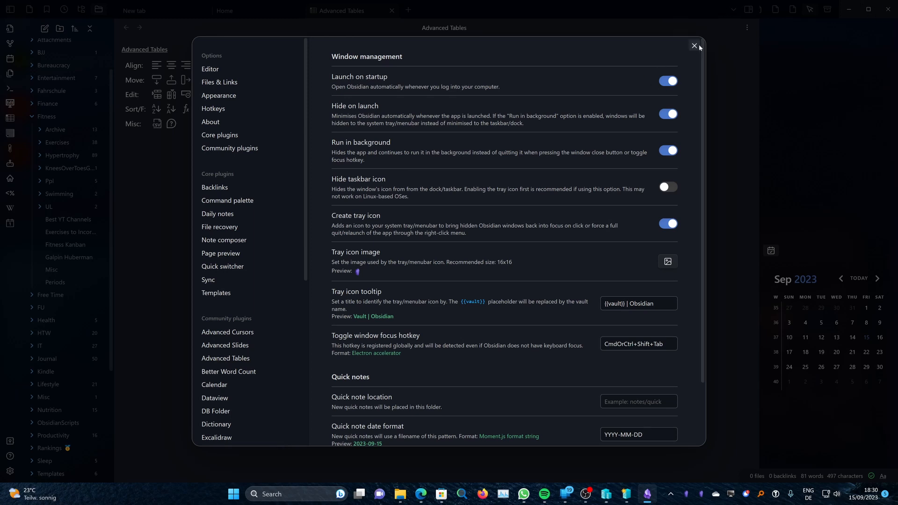
pyautogui.moveTo(686, 500)
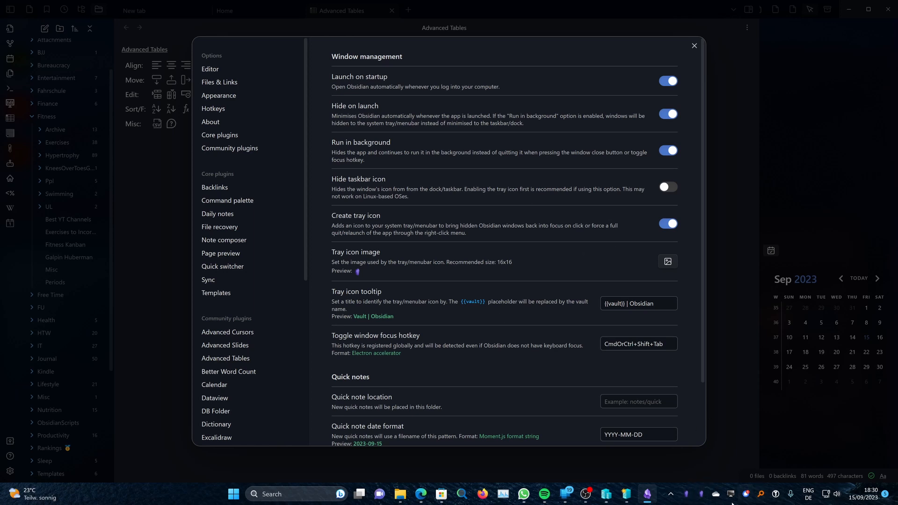
pyautogui.moveTo(457, 215)
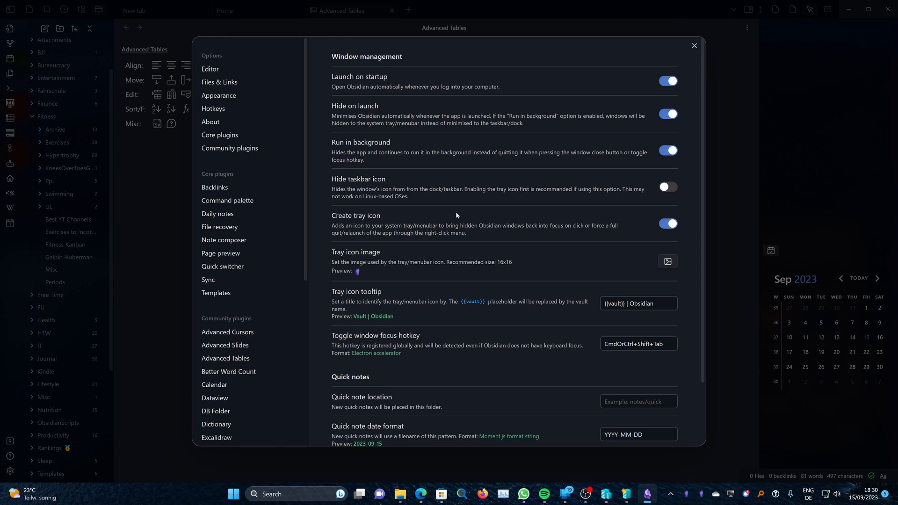
pyautogui.moveTo(357, 217)
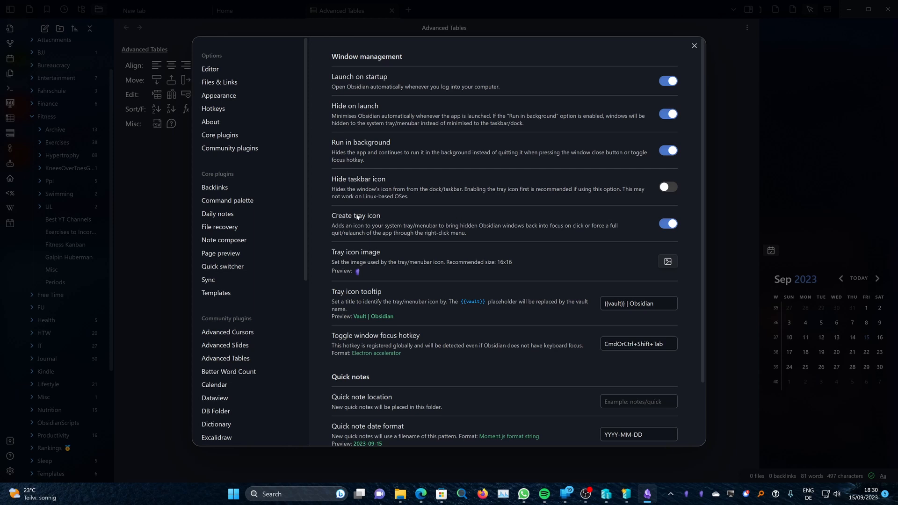
pyautogui.moveTo(576, 253)
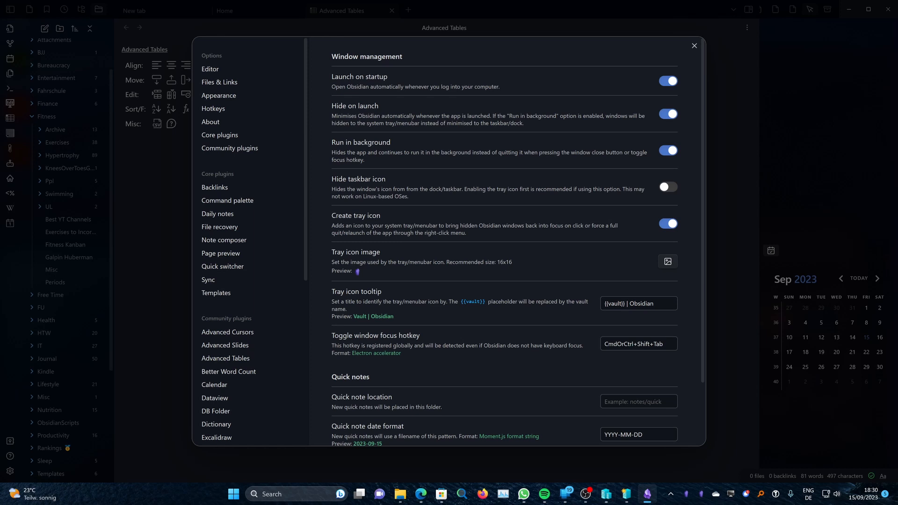
pyautogui.moveTo(469, 310)
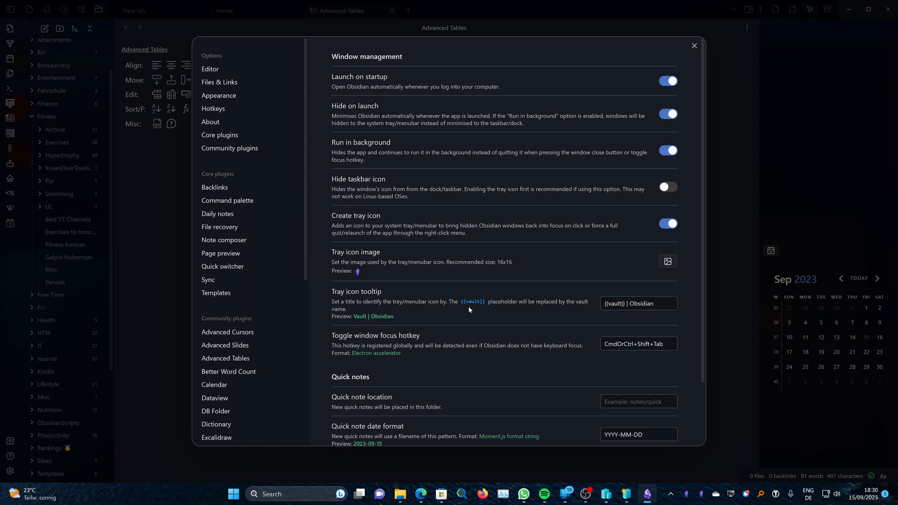
pyautogui.moveTo(667, 34)
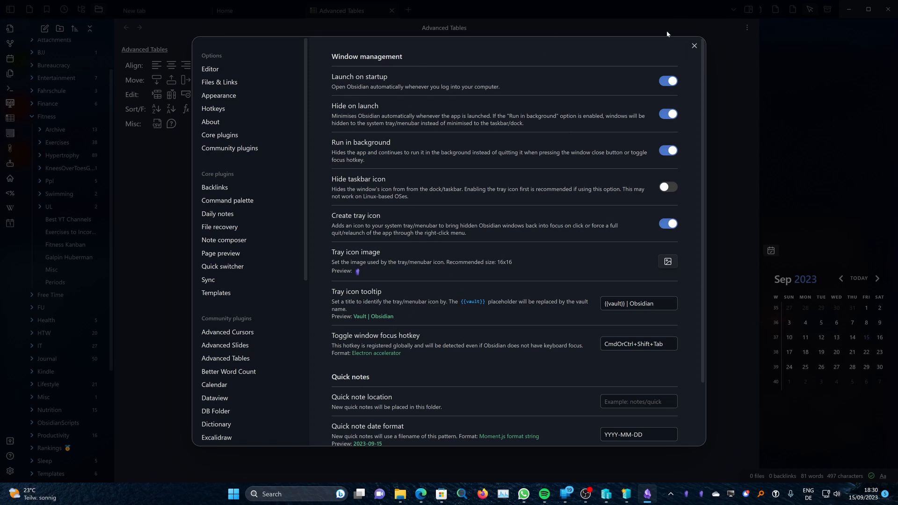
pyautogui.moveTo(233, 494)
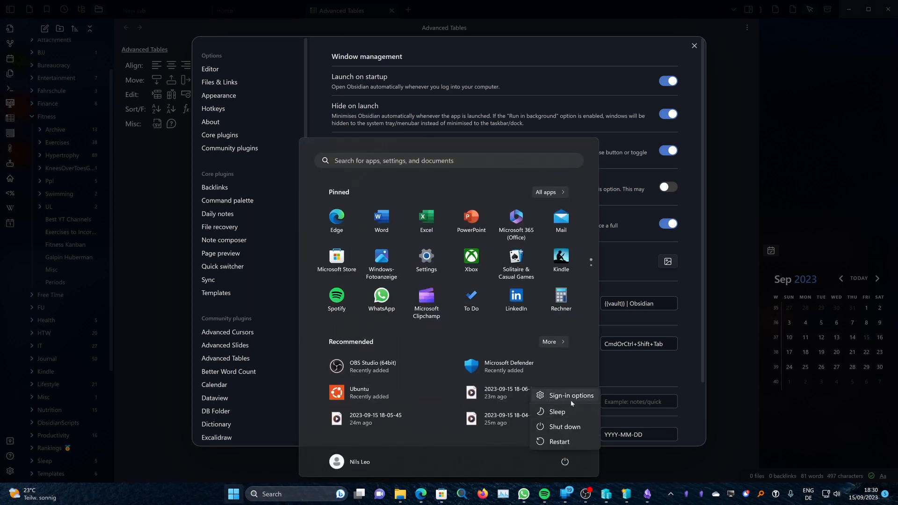
pyautogui.moveTo(660, 397)
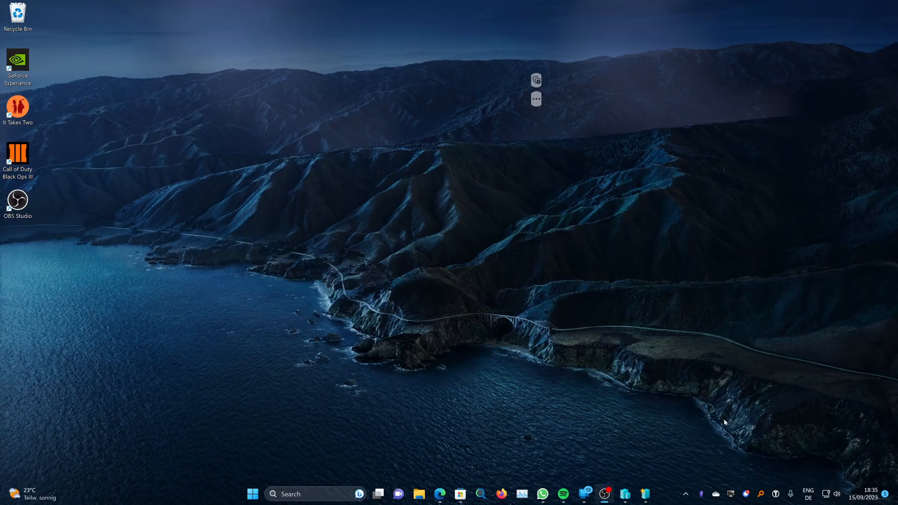
pyautogui.moveTo(850, 431)
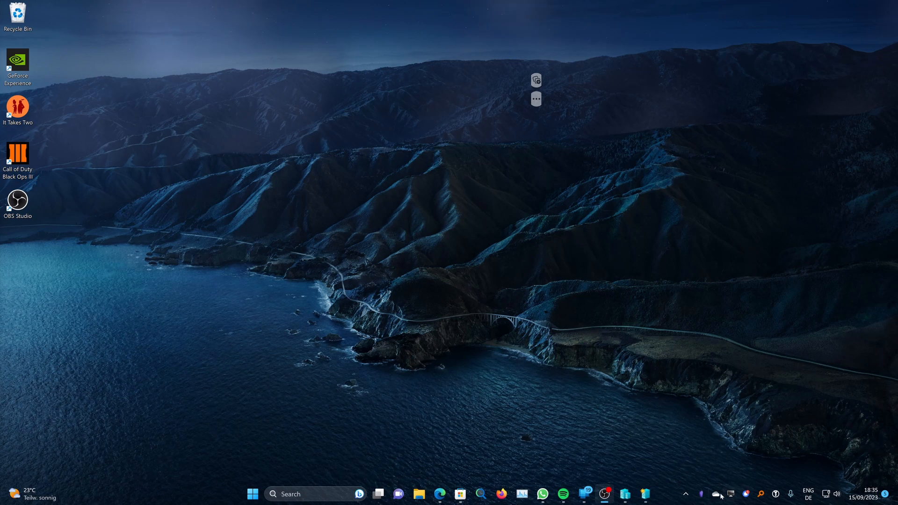
pyautogui.moveTo(685, 494)
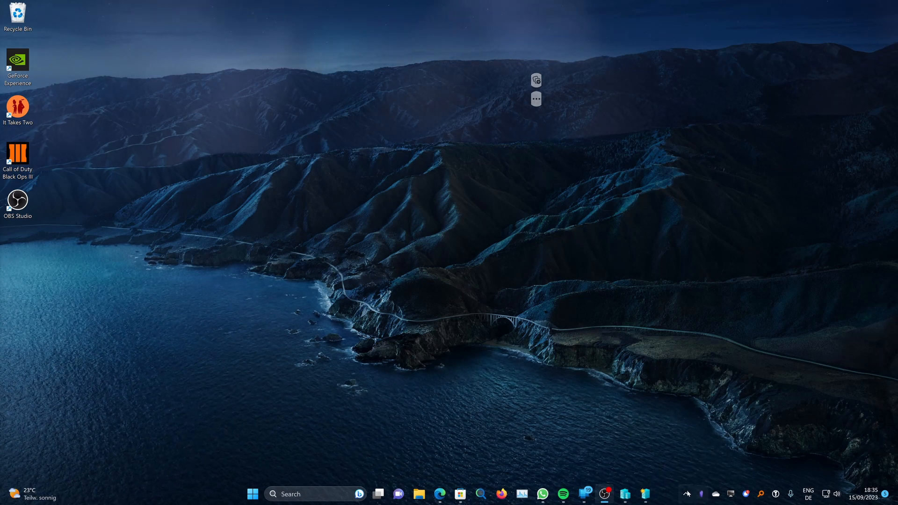
# - Check the hidden notification-area icons for Obsidian, then bring up the taskbar's right-click menu
pyautogui.click(686, 494)
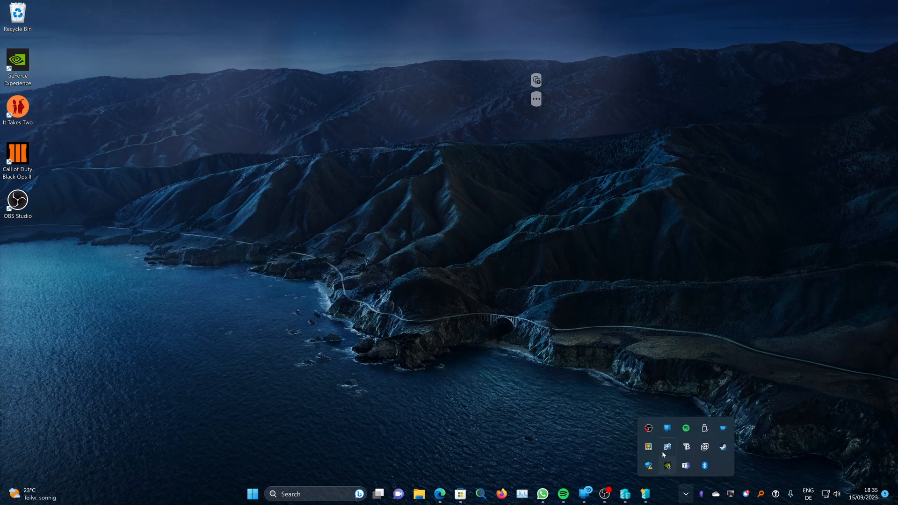
pyautogui.moveTo(722, 456)
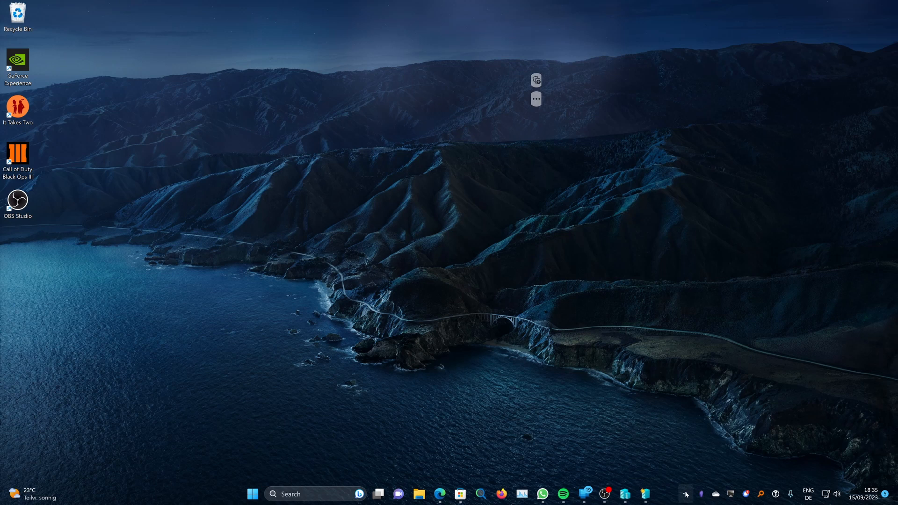
pyautogui.click(685, 494)
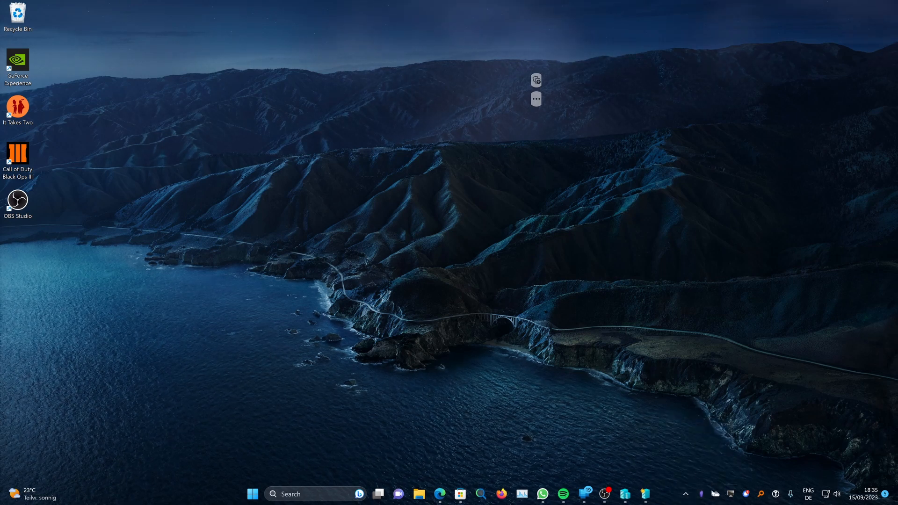
pyautogui.rightClick(672, 494)
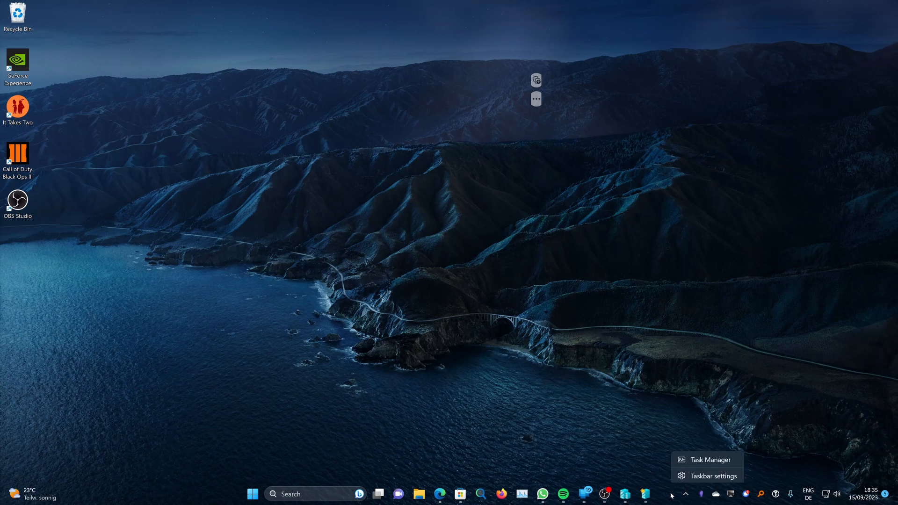
pyautogui.click(714, 476)
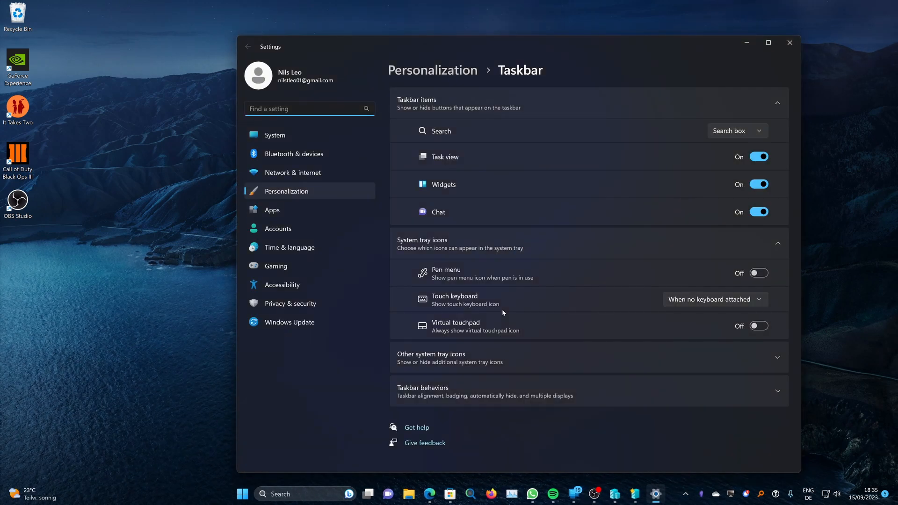
pyautogui.moveTo(424, 361)
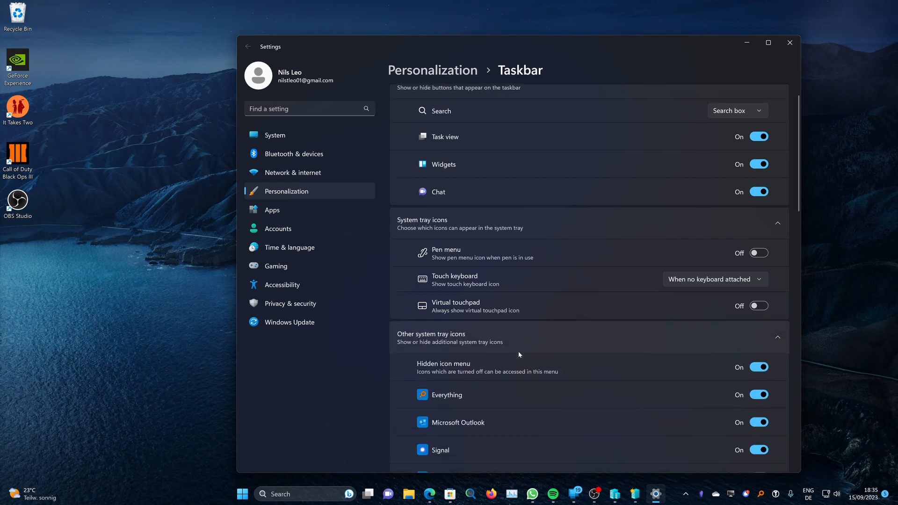
pyautogui.scroll(-3)
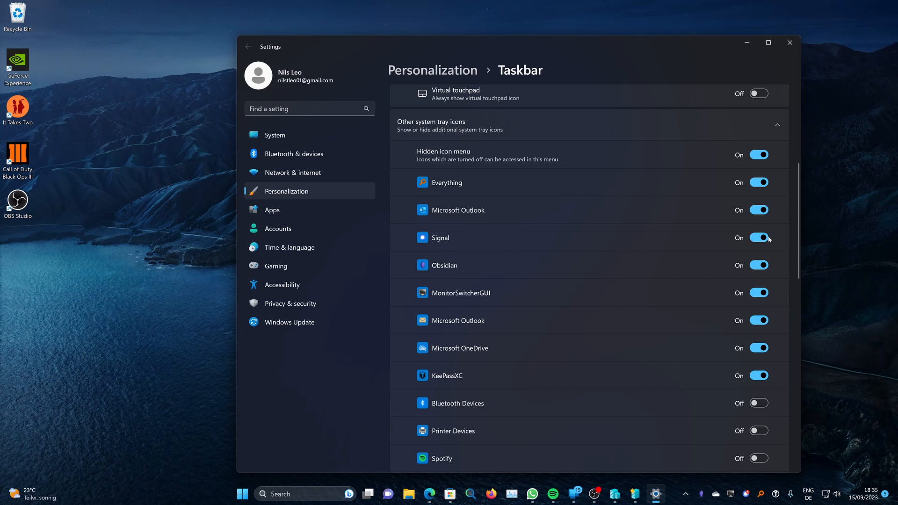
pyautogui.moveTo(789, 42)
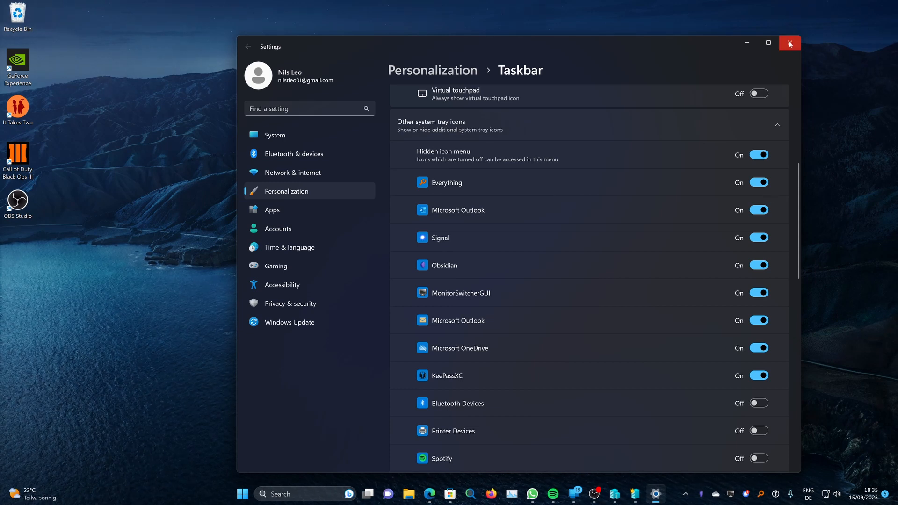
pyautogui.click(788, 43)
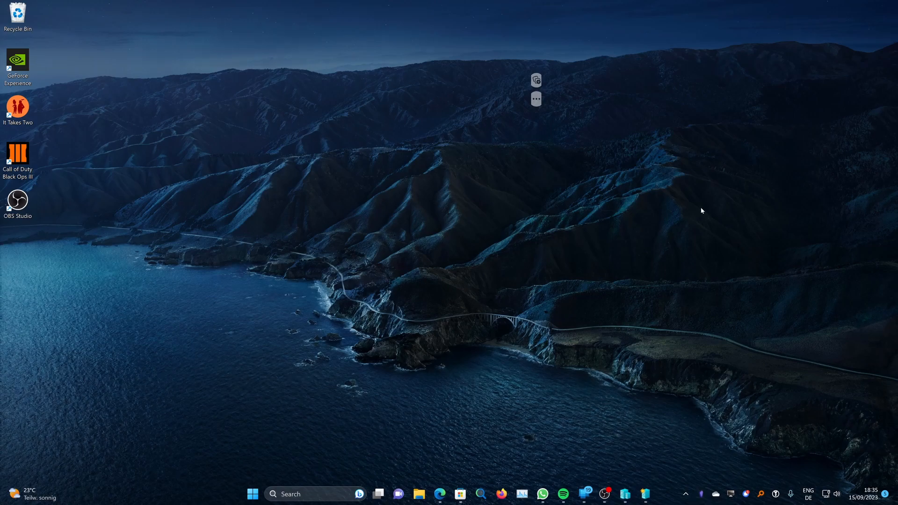
pyautogui.click(625, 495)
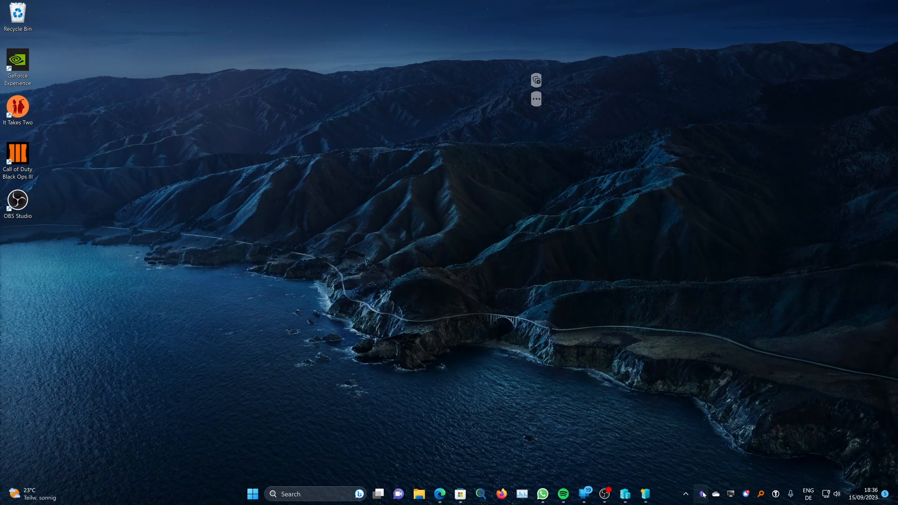
pyautogui.click(624, 494)
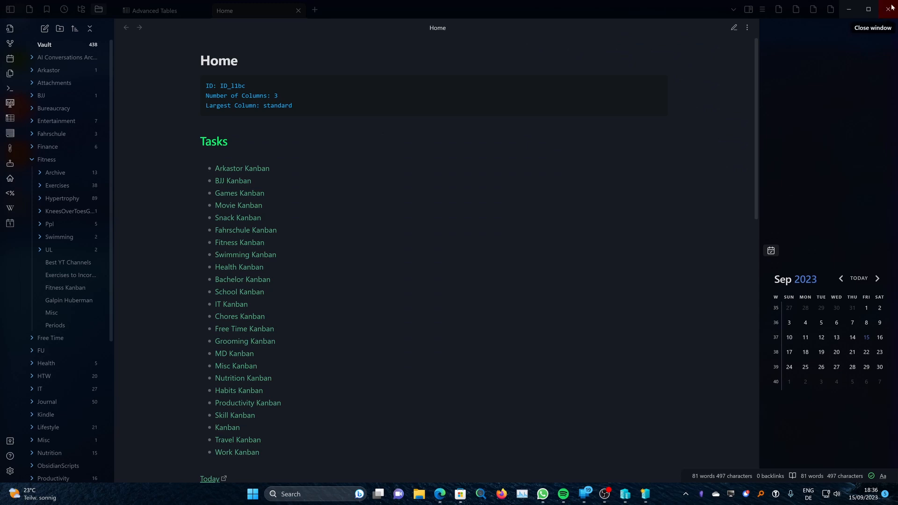
pyautogui.click(892, 9)
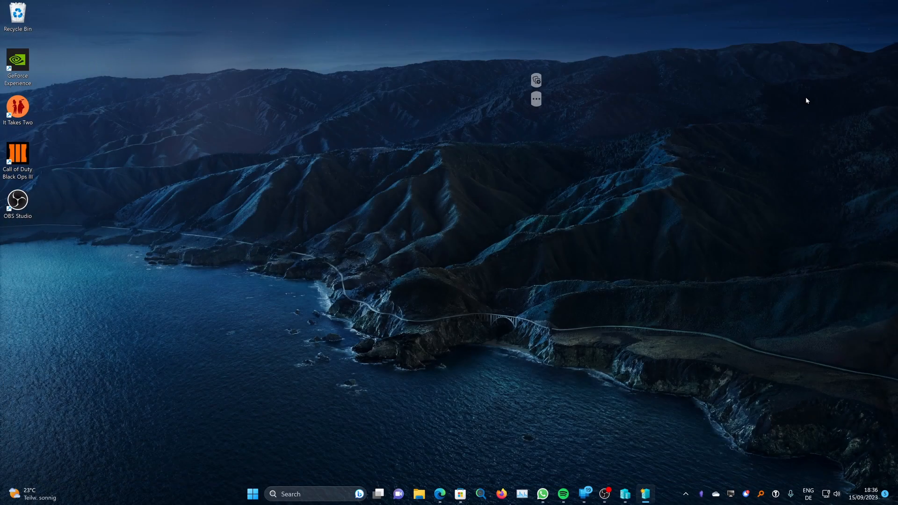
pyautogui.moveTo(720, 146)
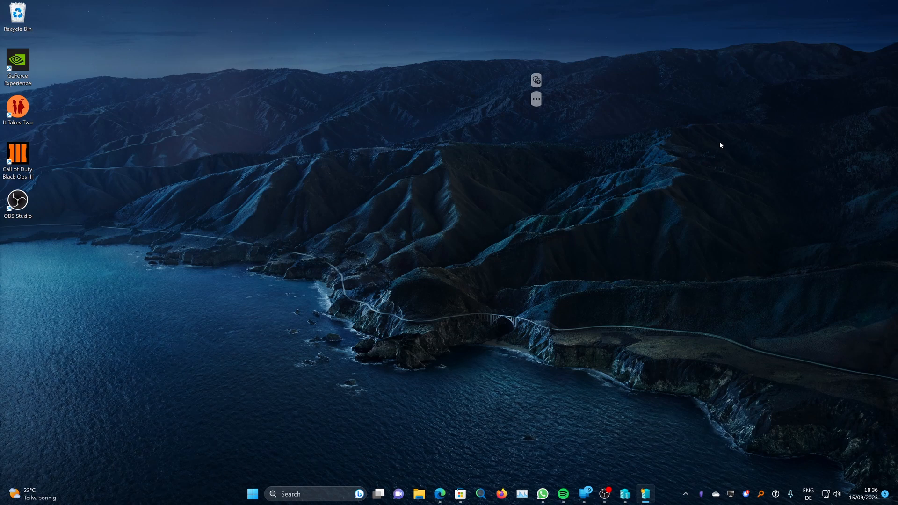
pyautogui.moveTo(77, 258)
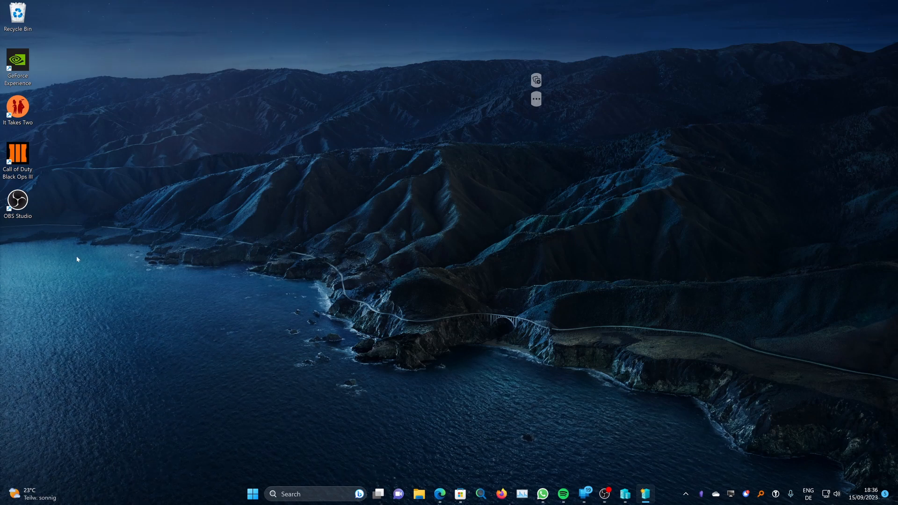